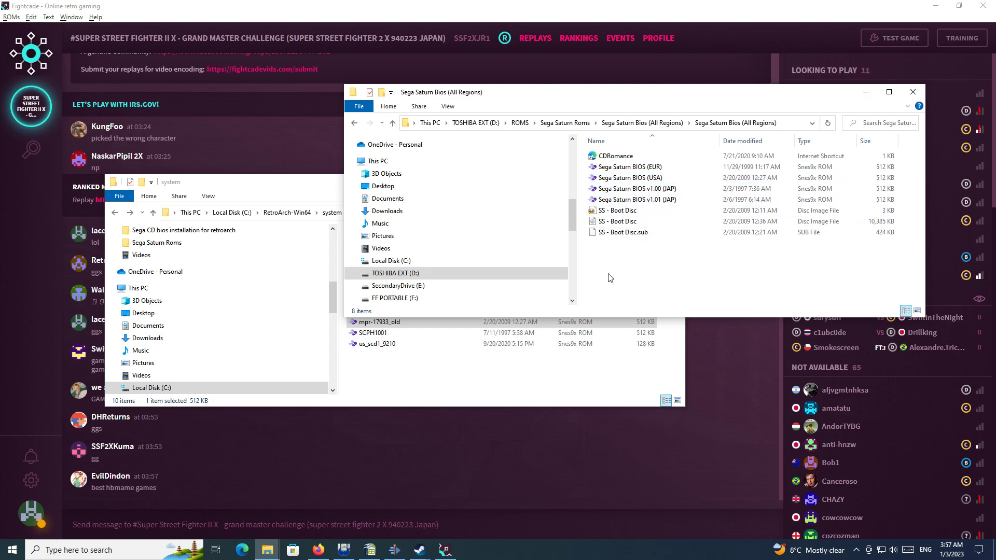
mouse_move(718, 277)
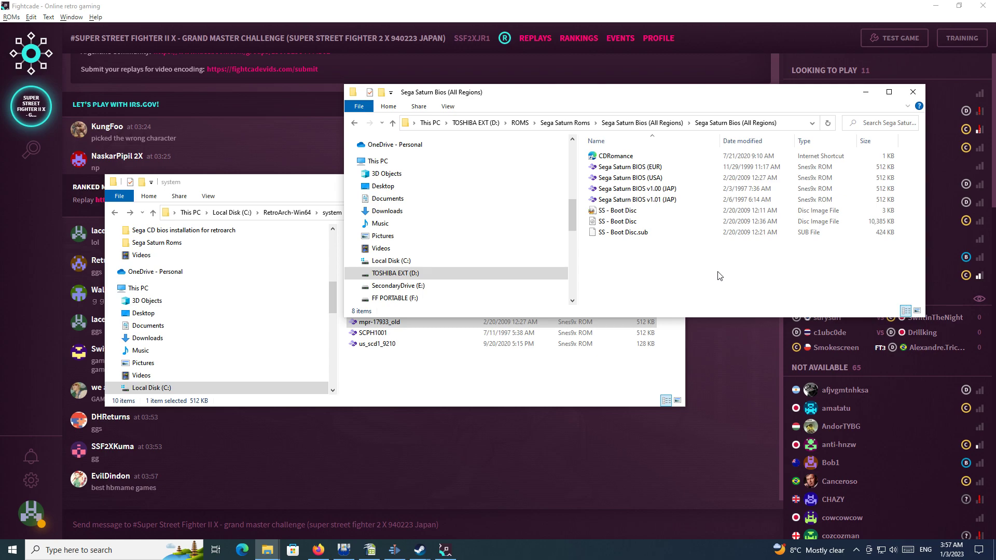
mouse_move(622, 255)
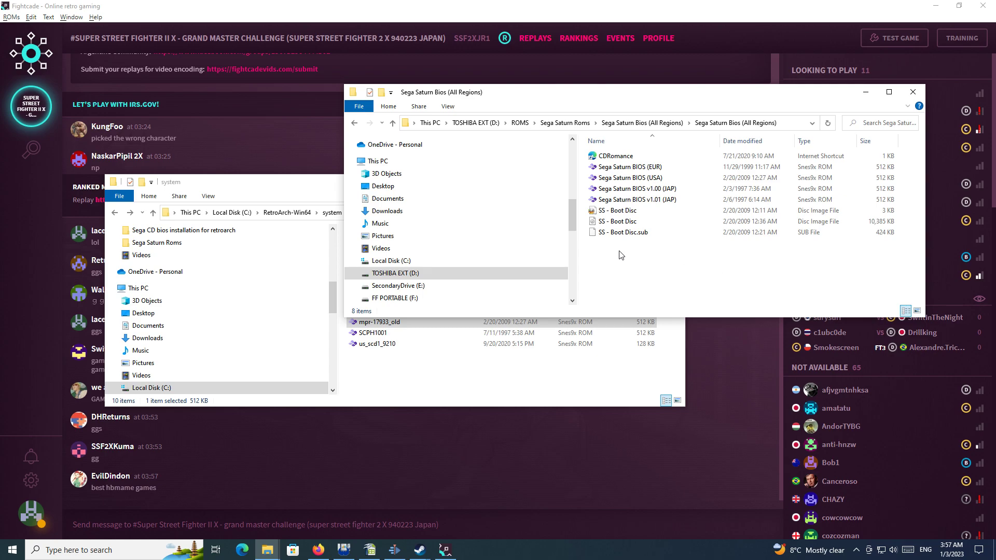
mouse_move(624, 269)
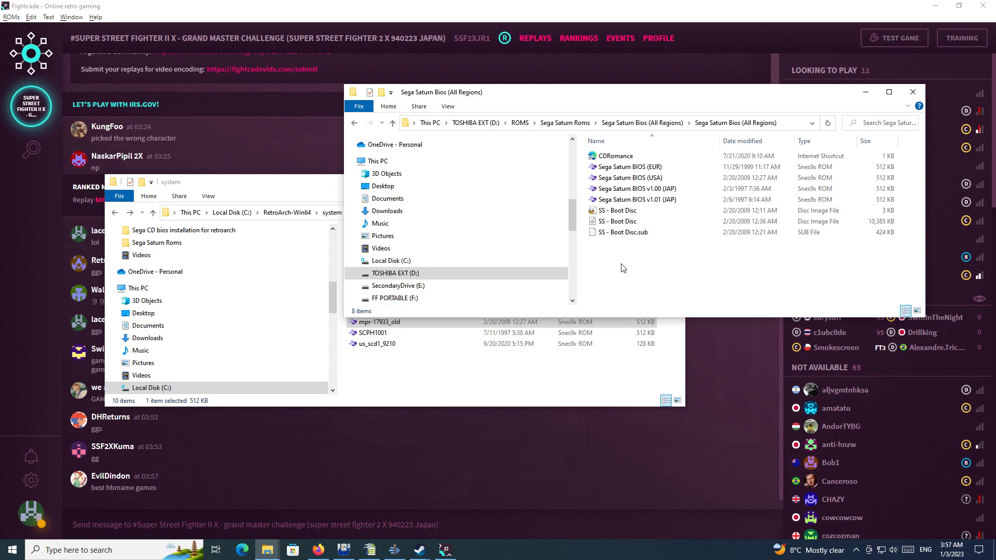
mouse_move(667, 134)
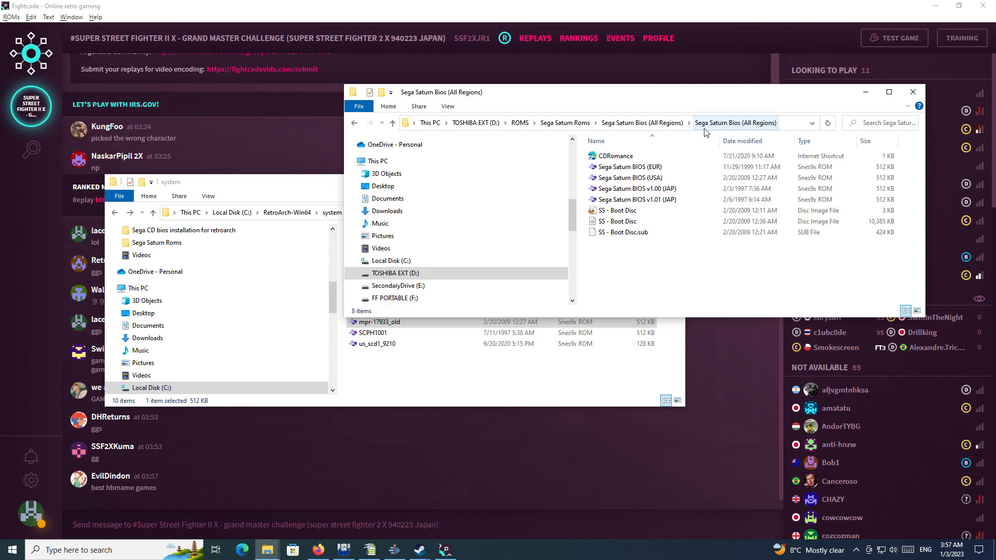
mouse_move(720, 133)
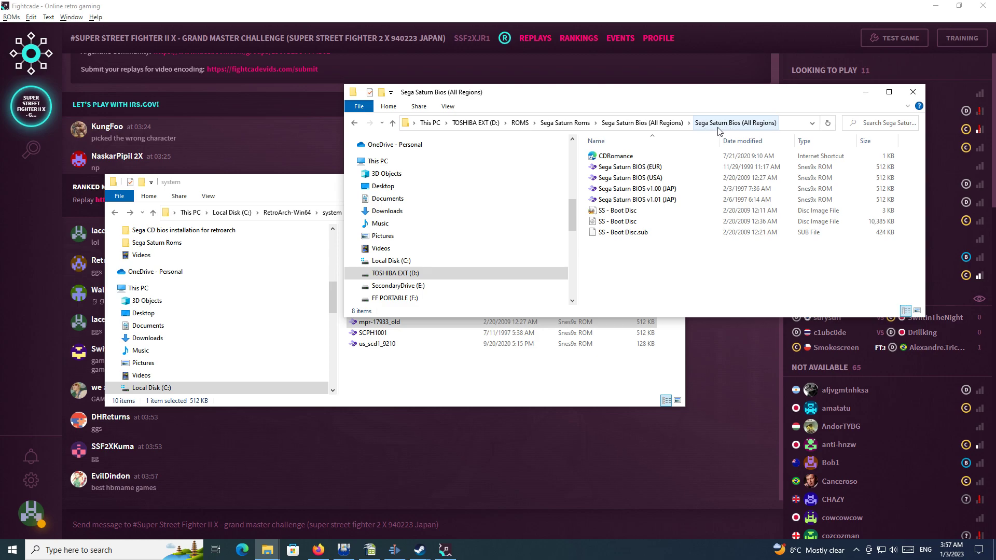
mouse_move(707, 131)
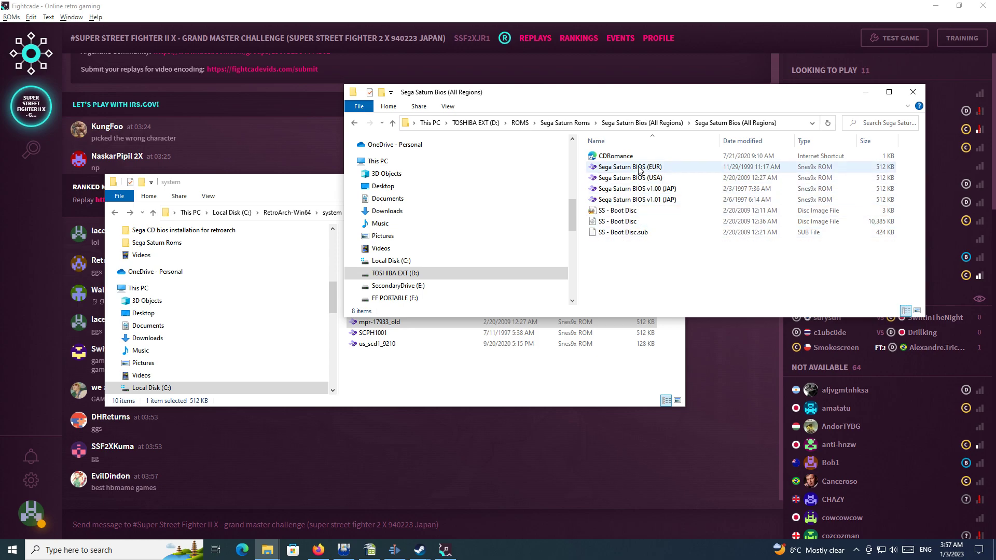
Select the Sega Saturn BIOS (USA) file and copy it via the right-click menu
click(631, 178)
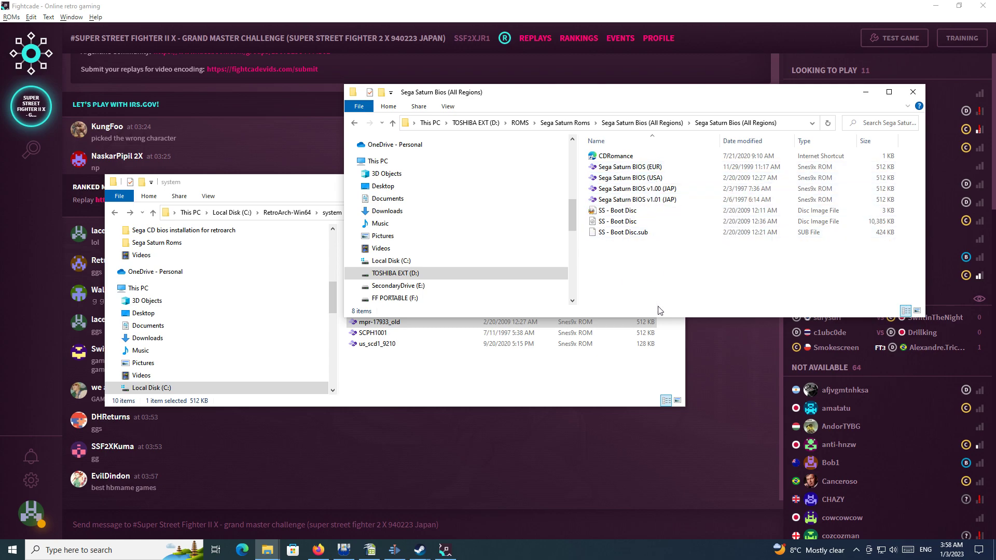
mouse_move(526, 112)
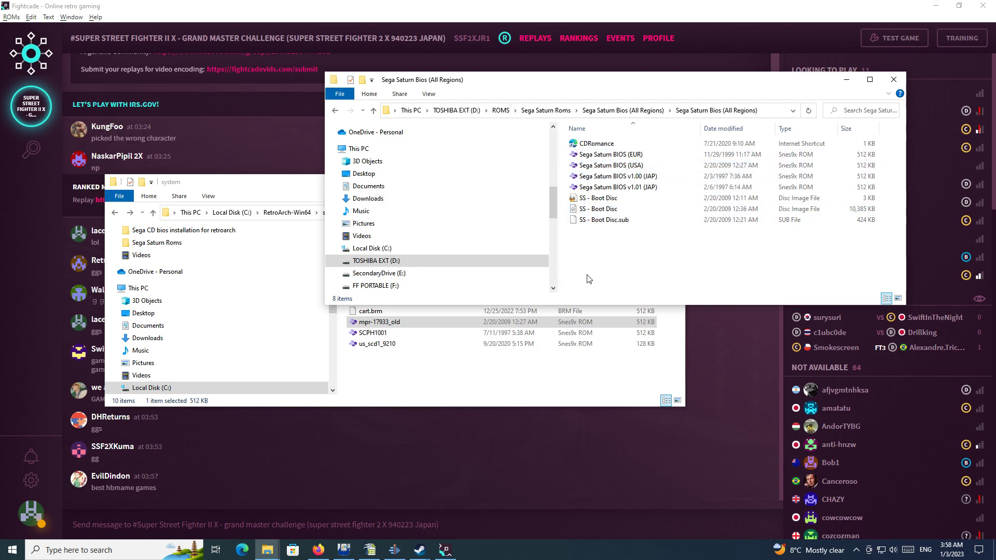
click(612, 165)
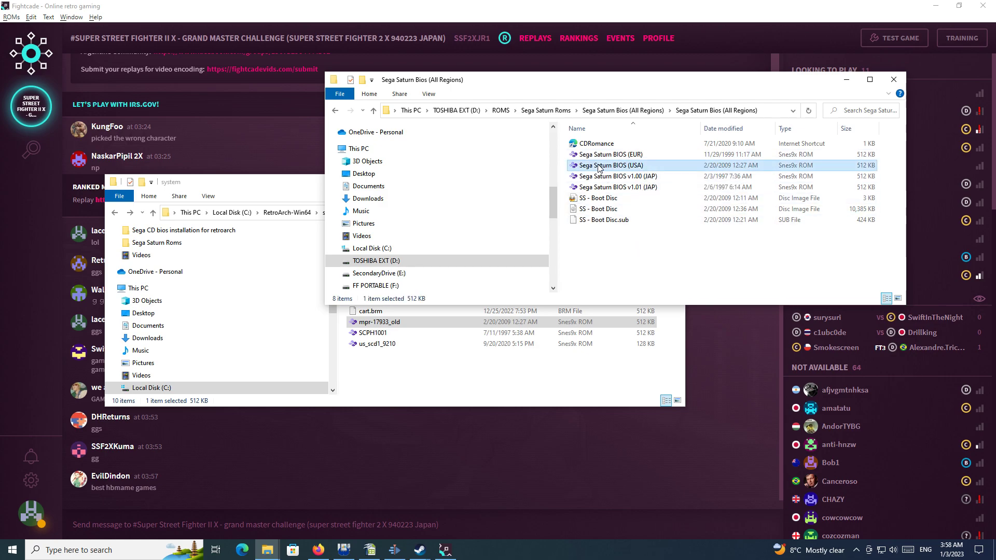
right_click(600, 165)
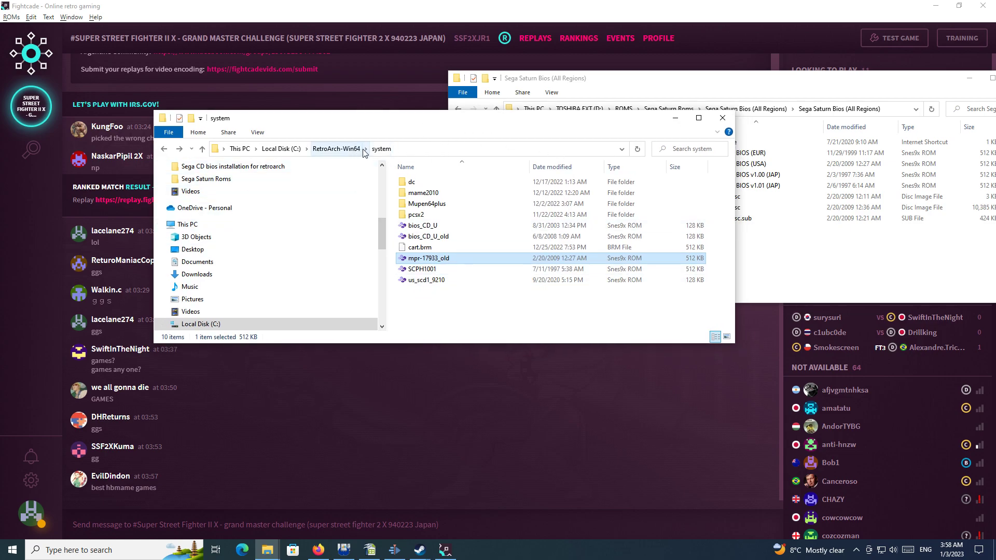
mouse_move(398, 153)
text(c:\)
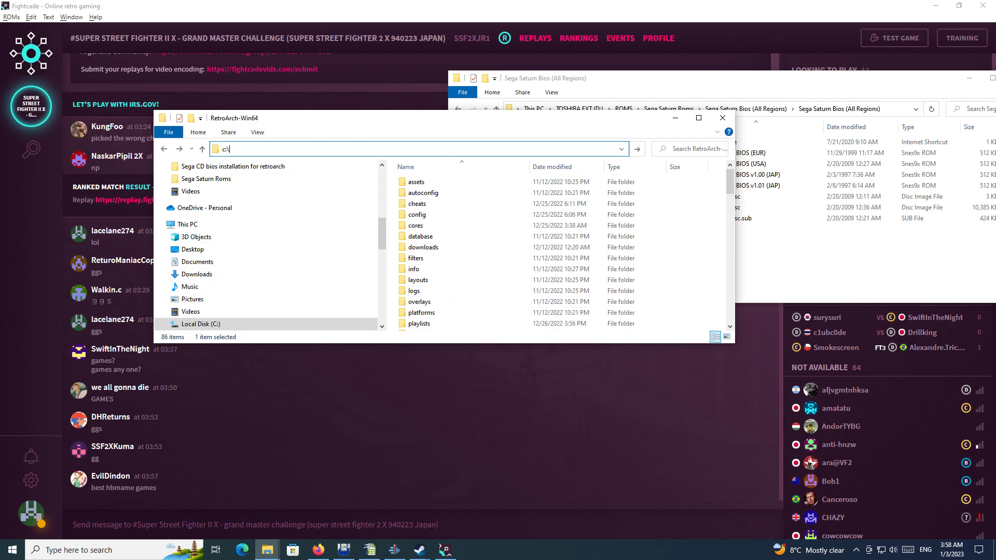
Go to C:\RetroArch-Win64\system and paste the Sega Saturn BIOS (USA) file there
text(retro)
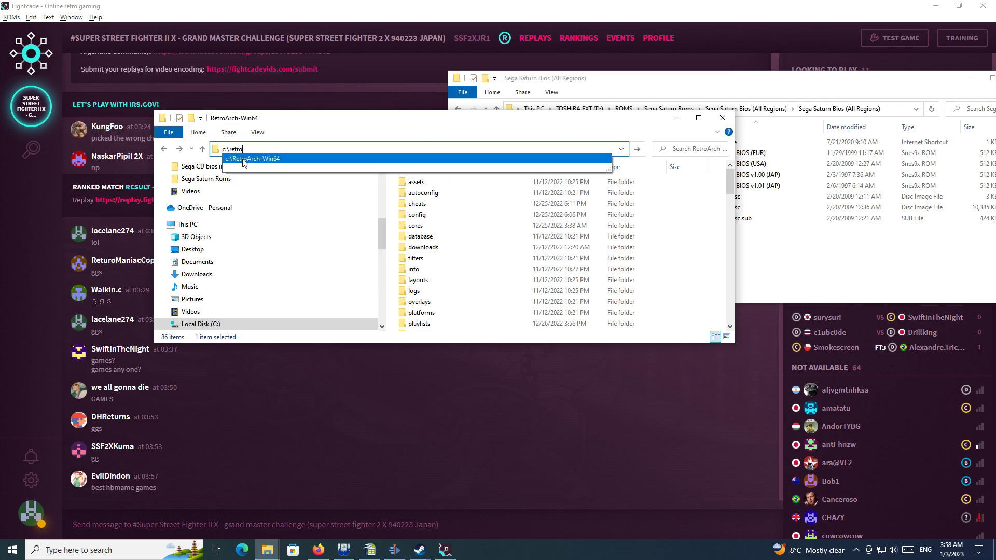
mouse_move(259, 162)
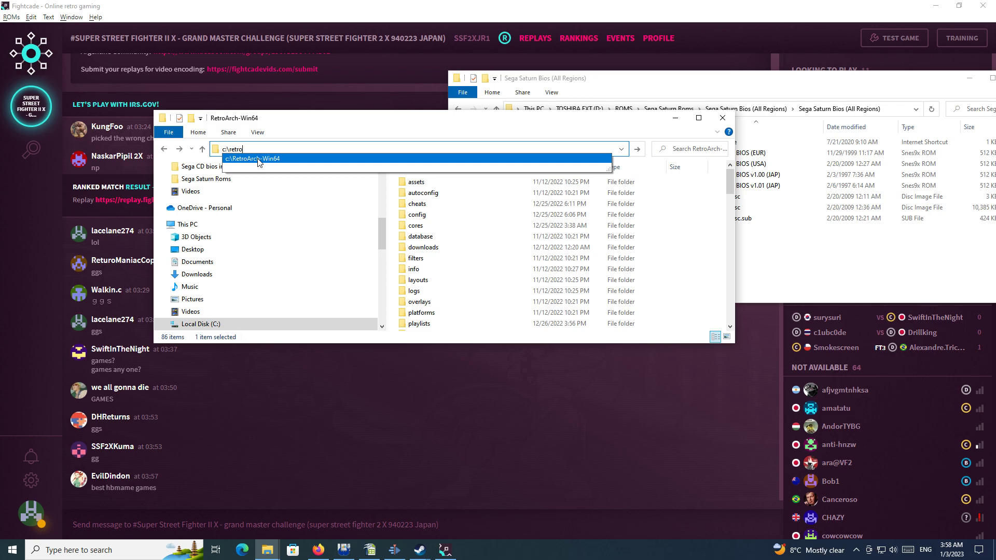
mouse_move(293, 161)
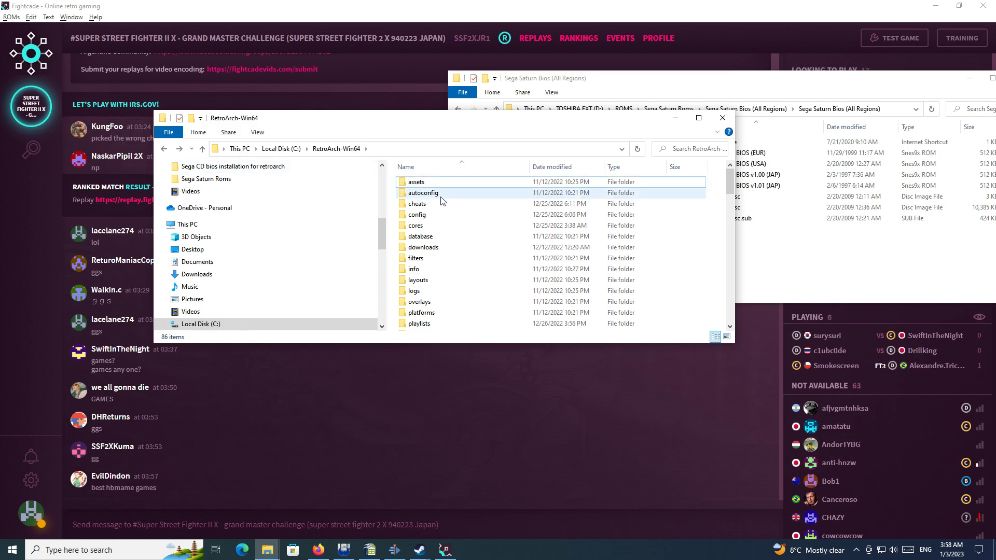
scroll(down, 3)
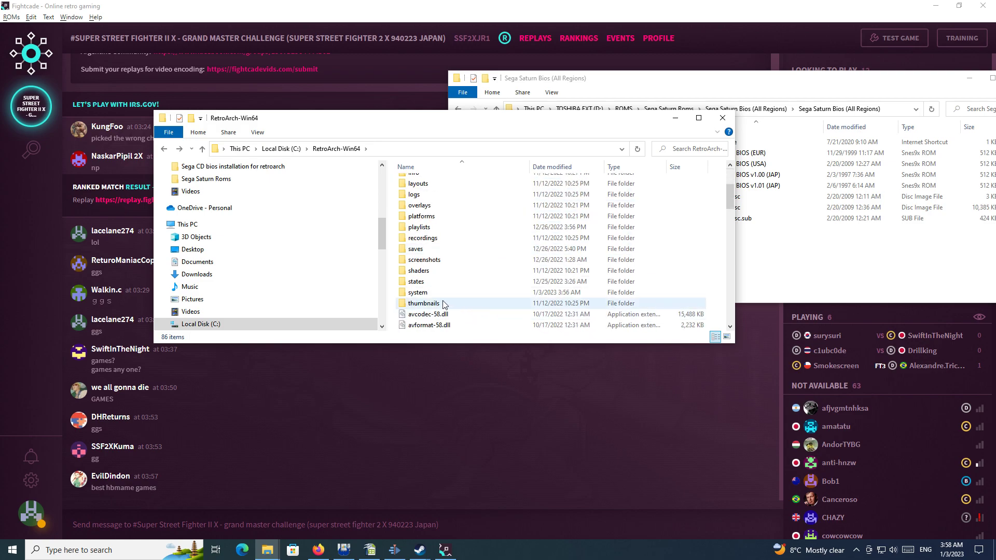
double_click(418, 292)
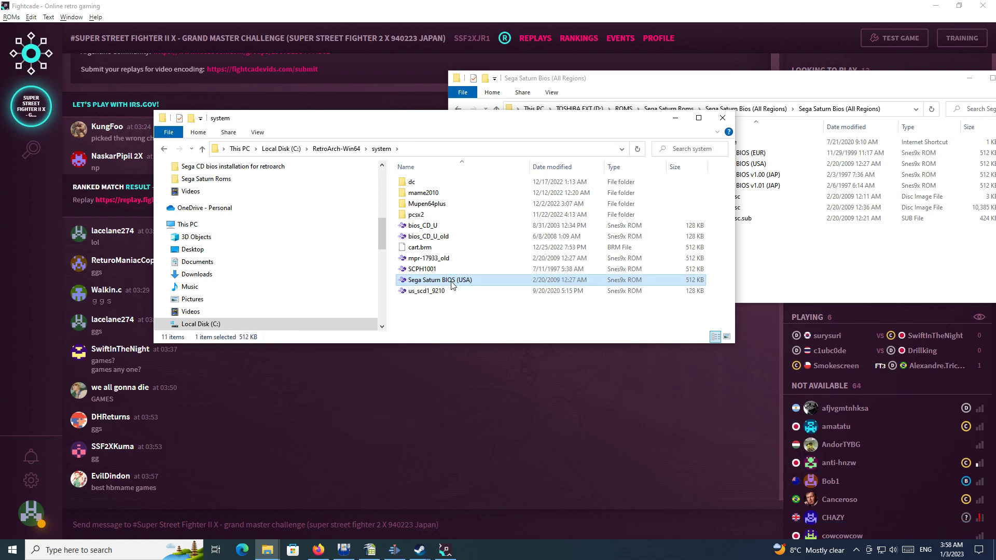
mouse_move(436, 285)
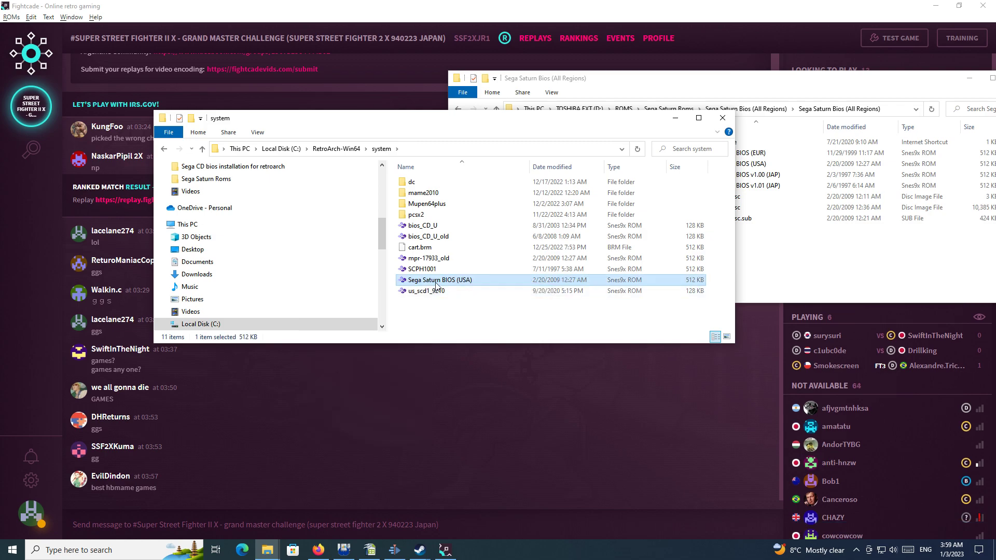
mouse_move(457, 285)
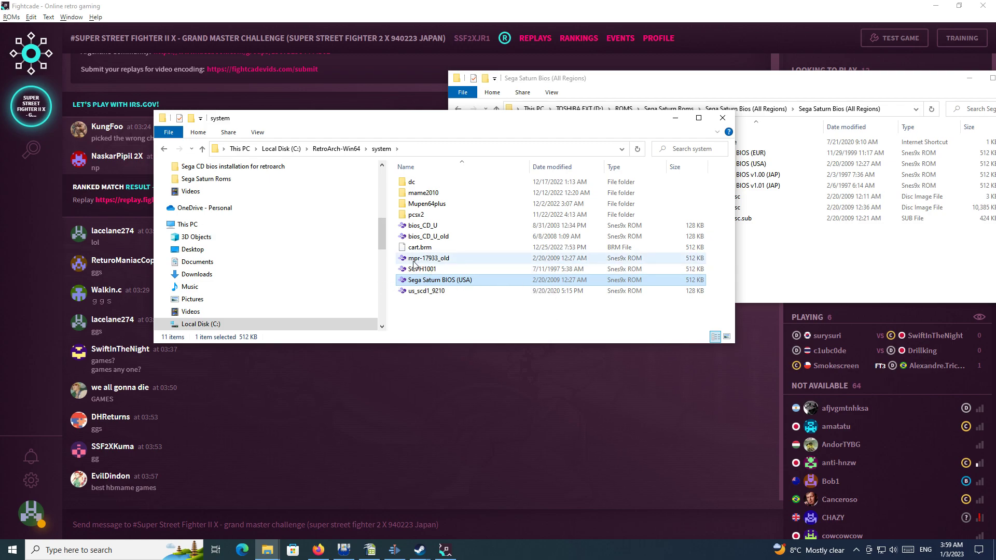
mouse_move(426, 258)
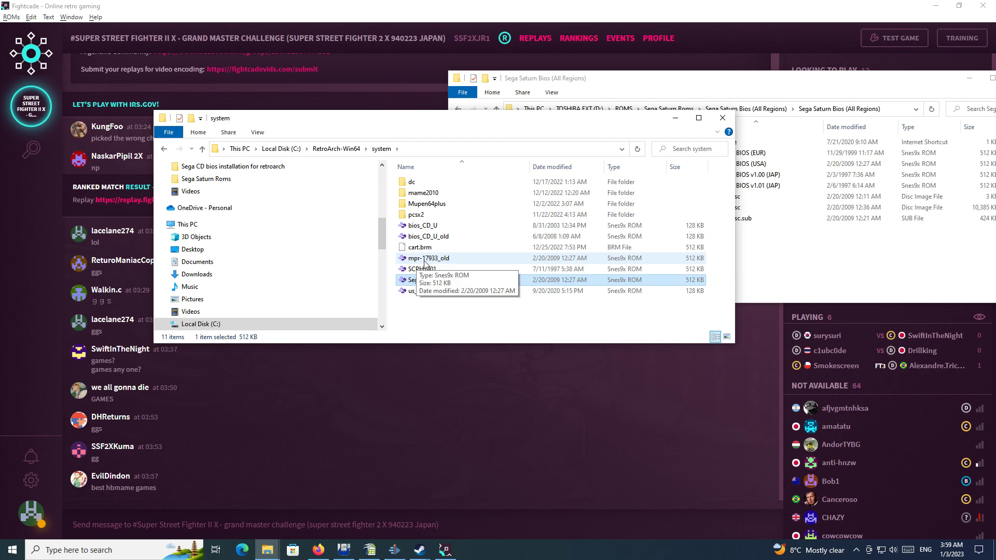
mouse_move(442, 265)
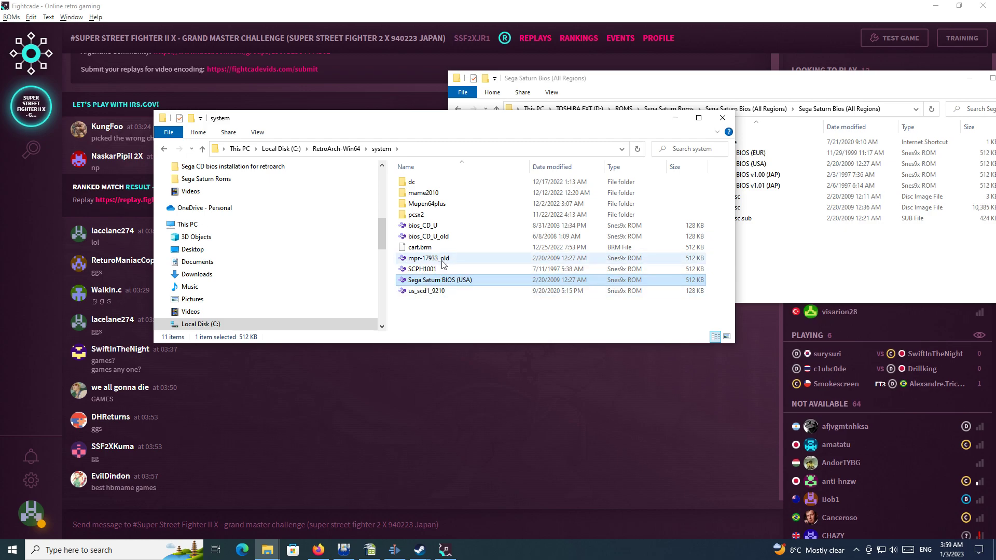
mouse_move(449, 262)
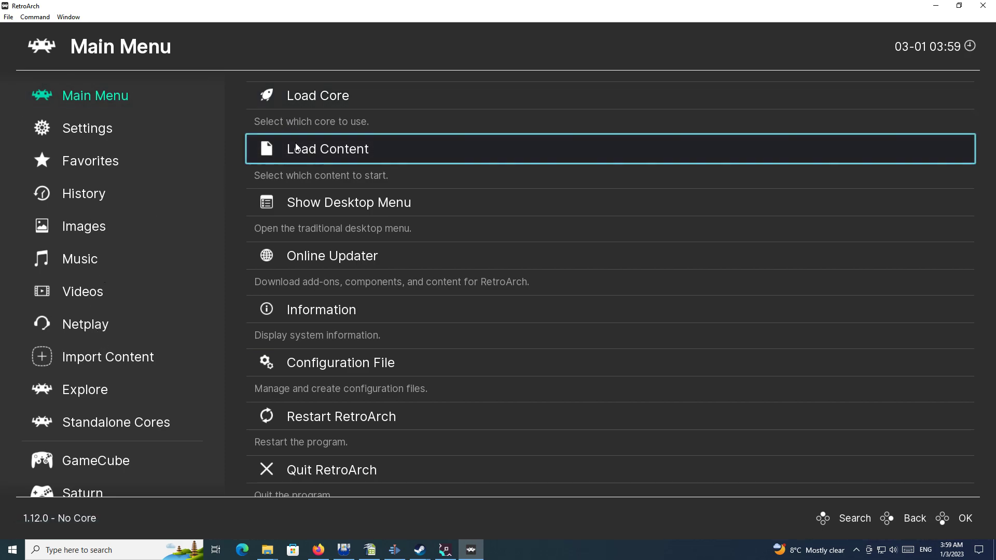
Load Die Hard Arcade (USA) through Load Content and run it with Beetle Saturn
click(328, 149)
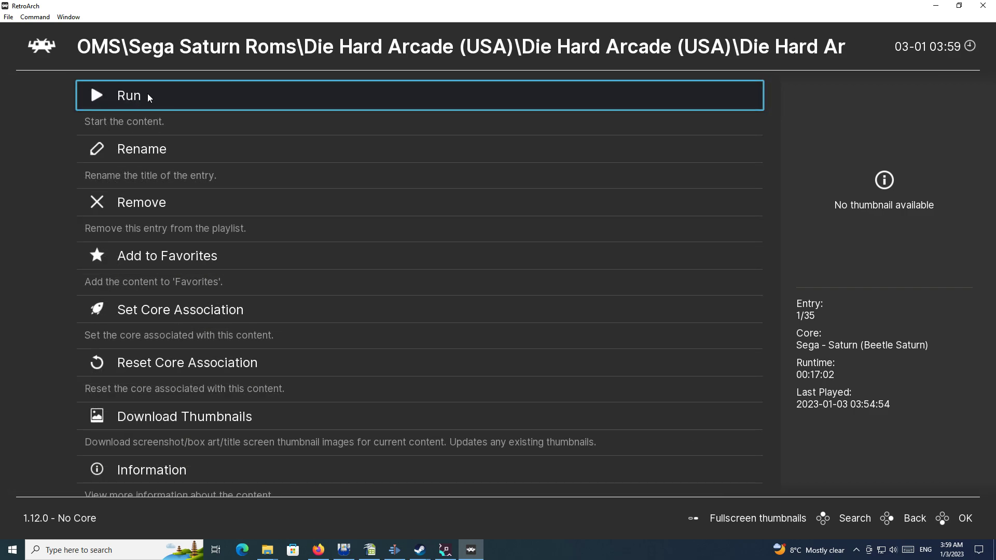
click(148, 95)
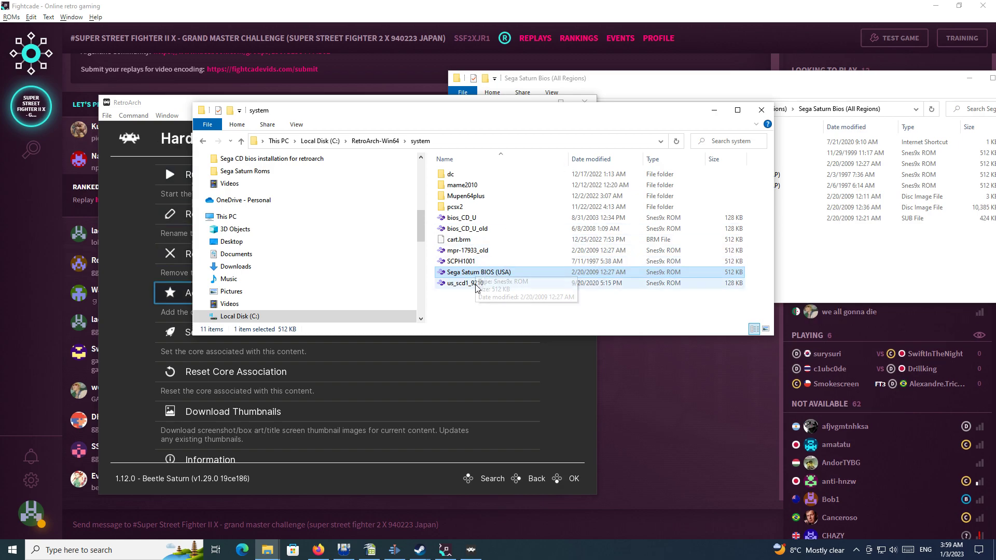
Begin renaming mpr-17933_old but keep its name, then rerun Die Hard Arcade in RetroArch
click(468, 250)
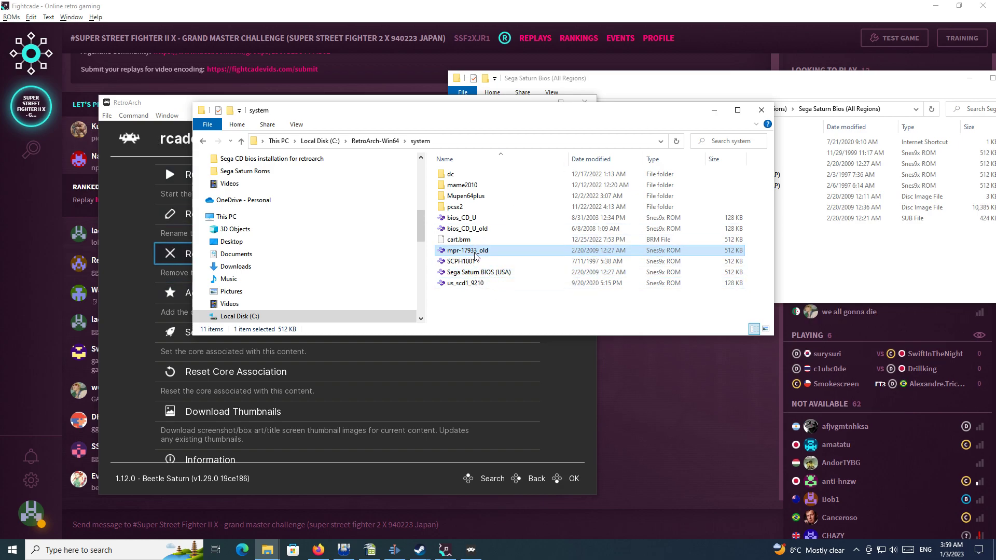
double_click(467, 250)
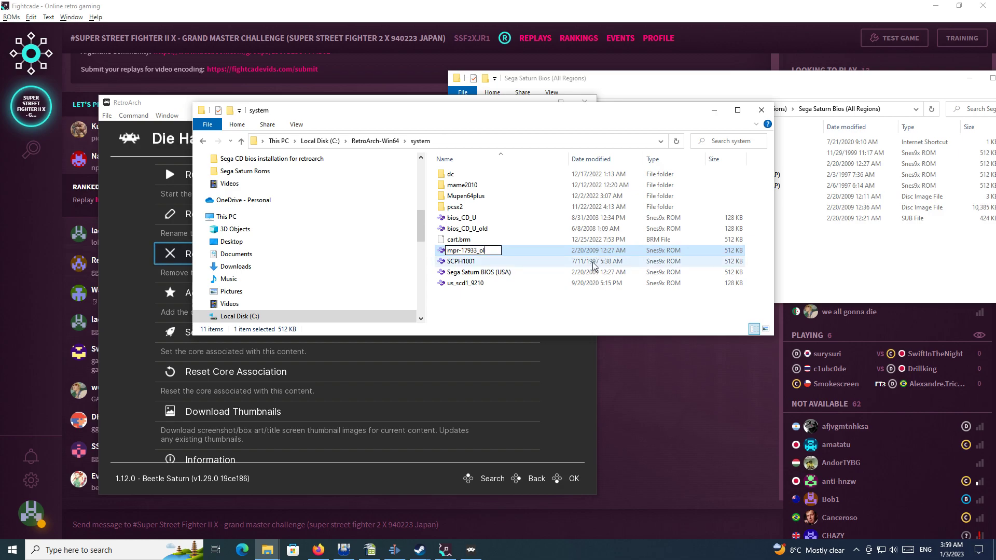
key(Enter)
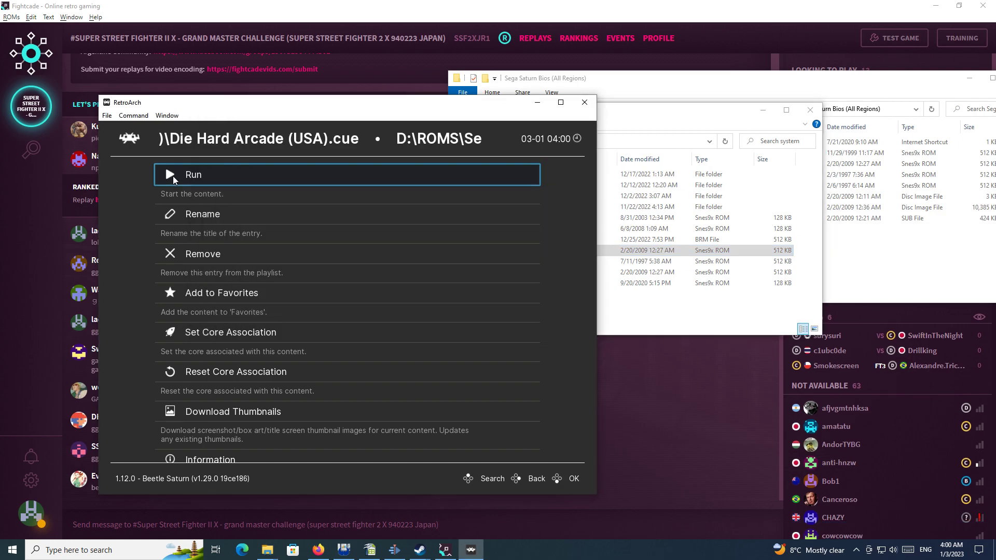
click(193, 174)
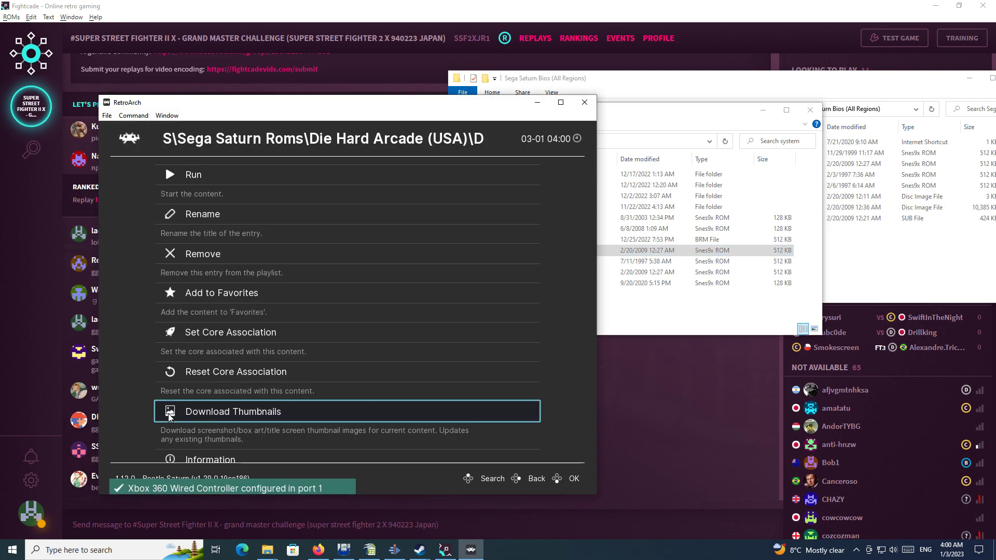
Bring the system folder forward and open rename options on mpr-17933_old, leaving it unchanged
click(235, 372)
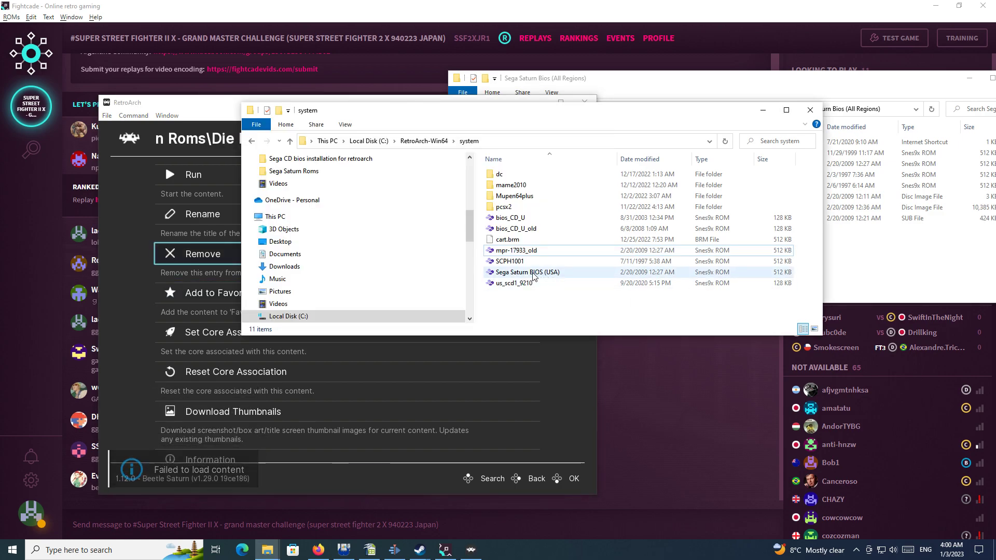
click(527, 272)
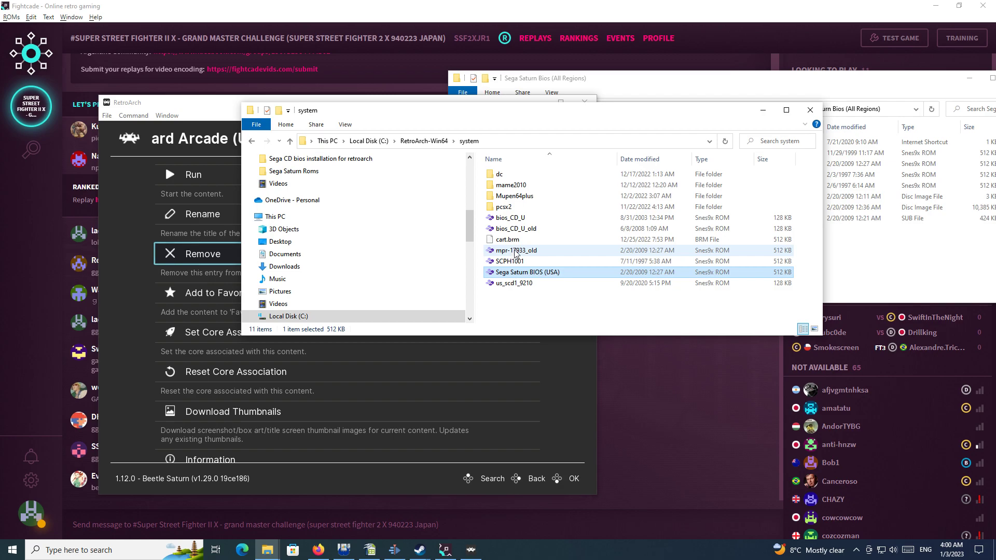
click(517, 250)
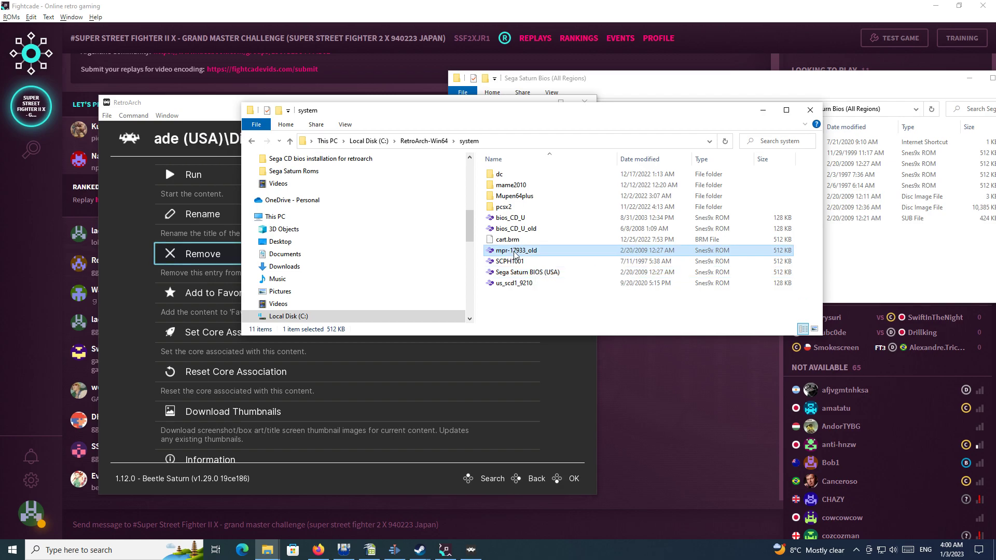
right_click(517, 250)
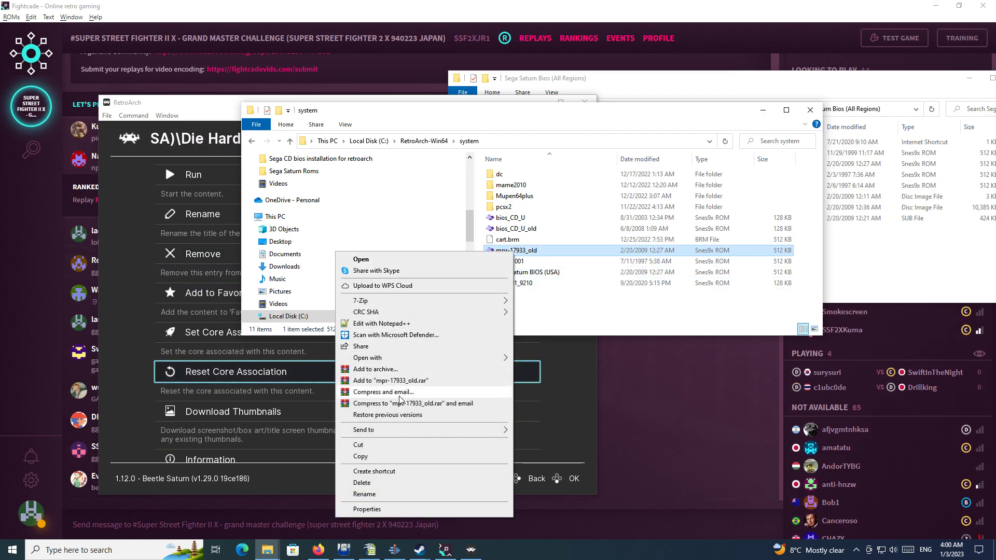
click(364, 494)
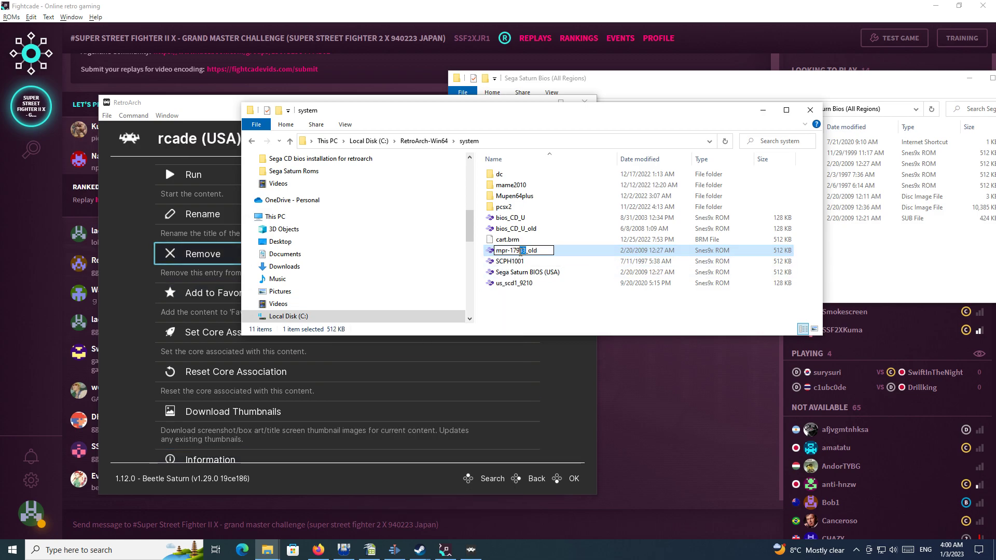
right_click(521, 250)
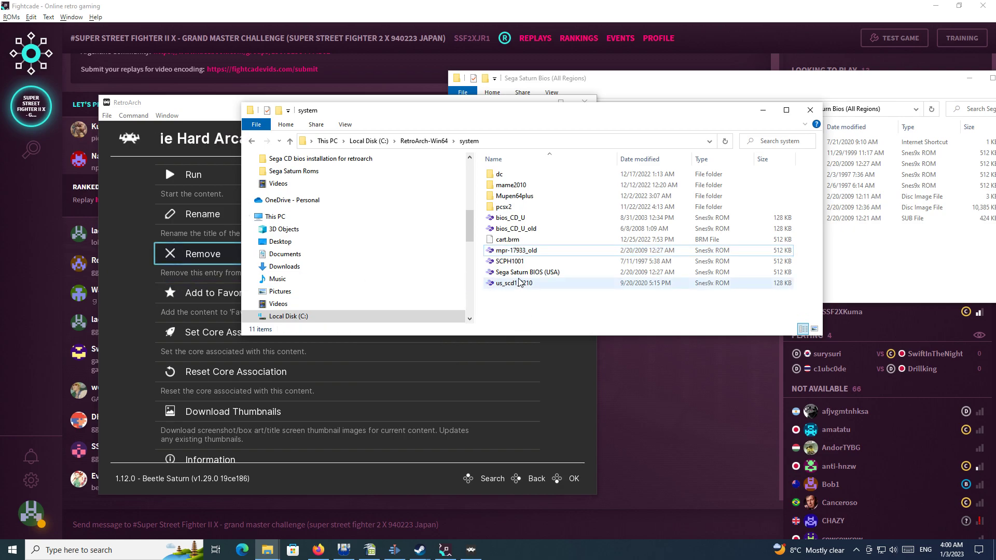
Rename the Sega Saturn BIOS (USA) file to mpr-17933
click(528, 272)
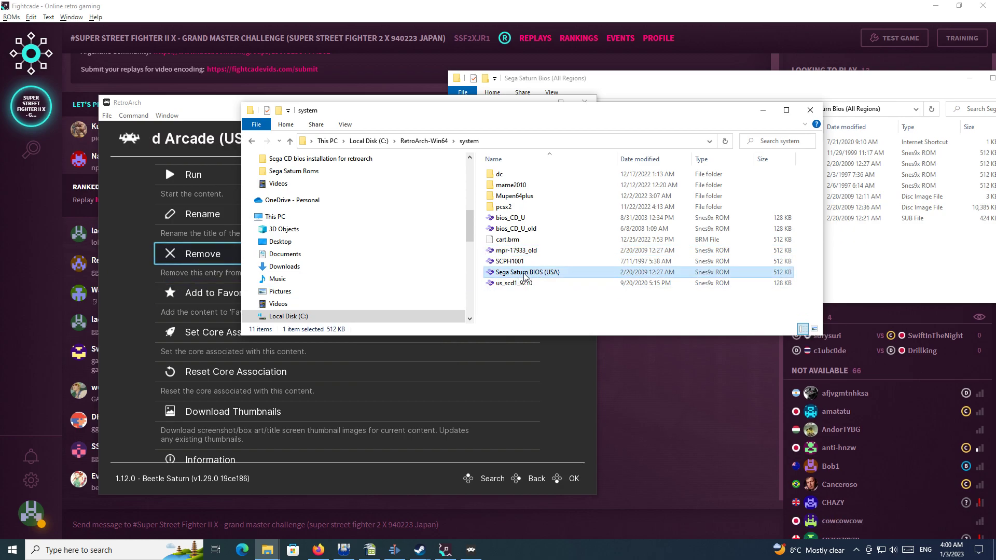
right_click(527, 272)
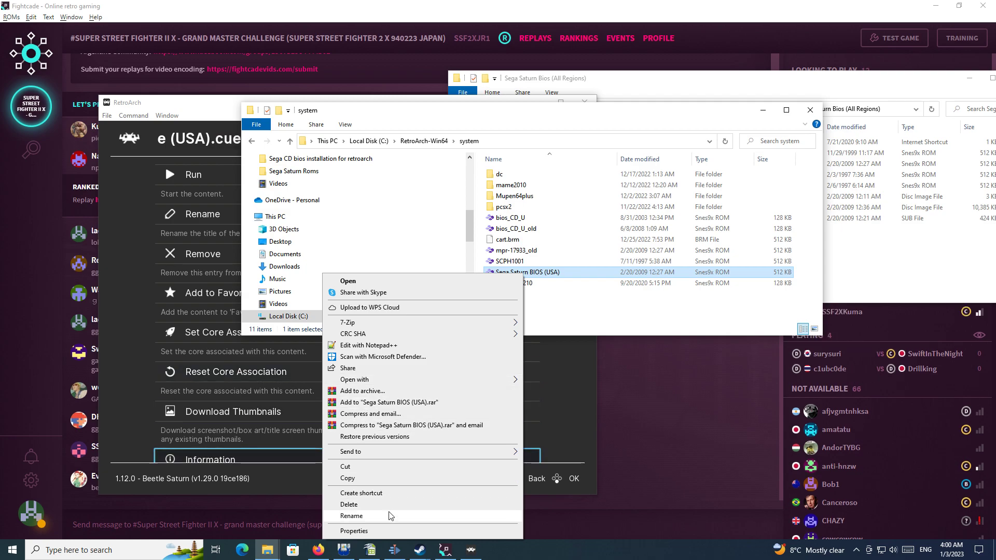
click(351, 516)
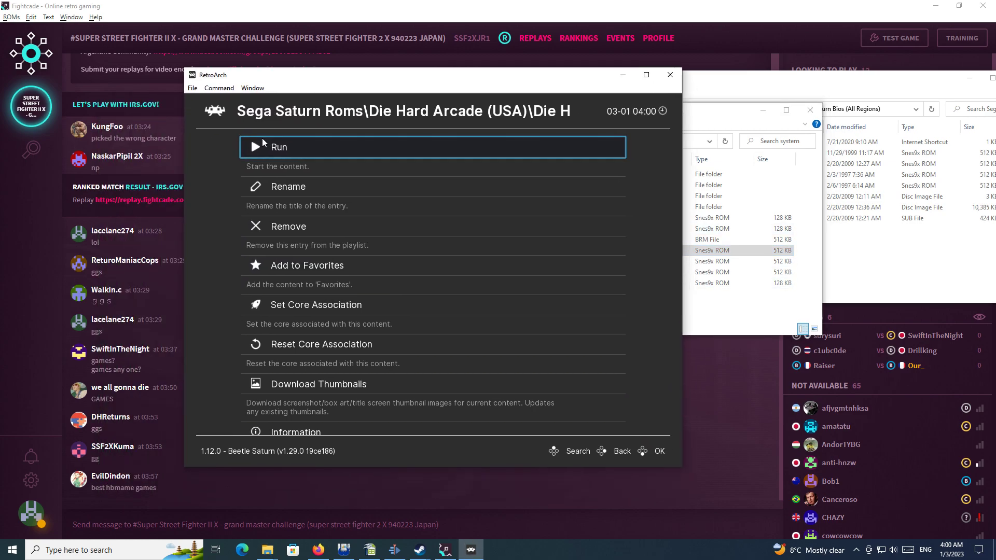
click(279, 147)
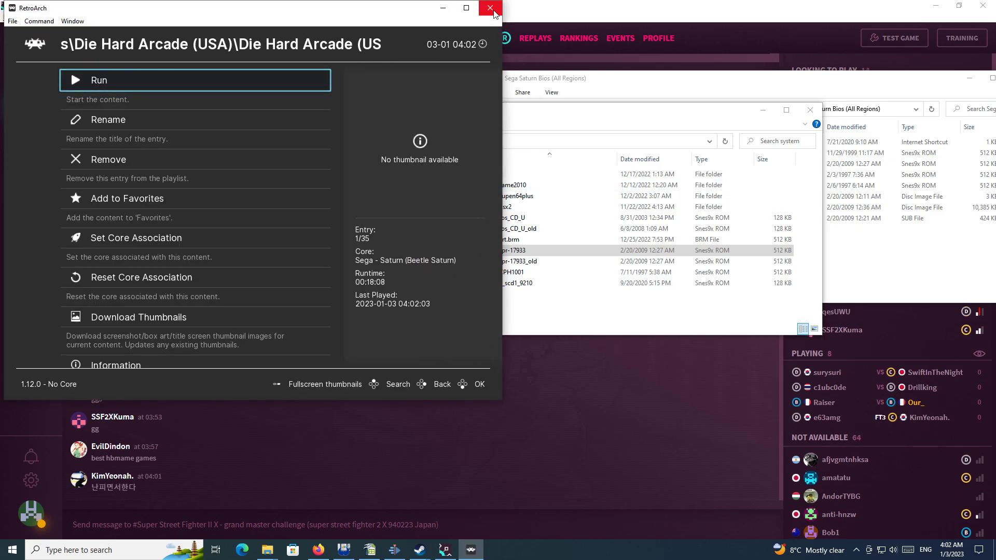
Close RetroArch to return to the system folder showing mpr-17933 and mpr-17933_old
click(486, 8)
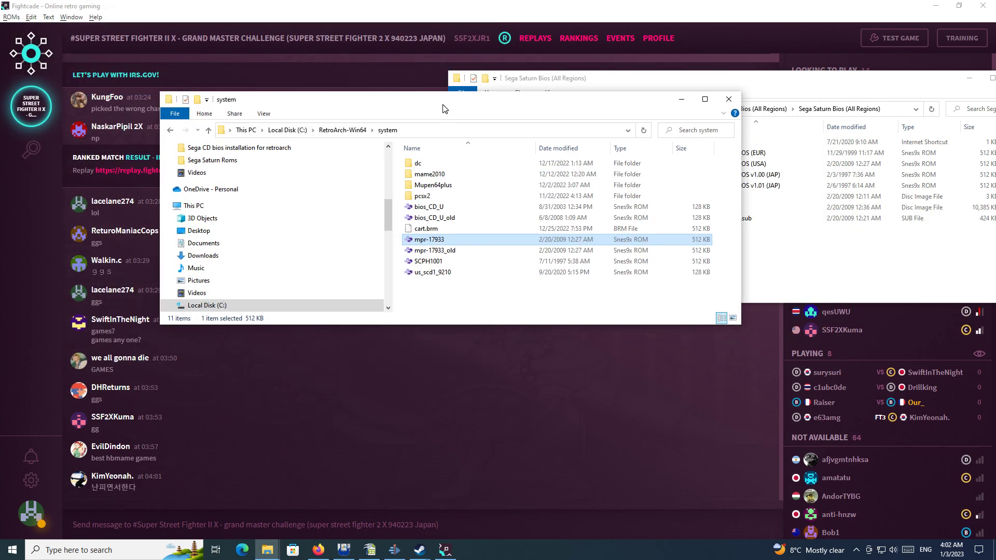